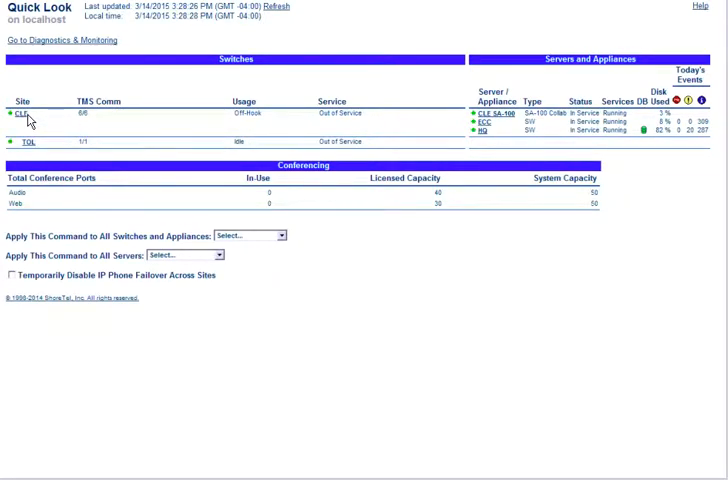
Go from Quick Look to the Voice Switches and Service Appliances maintenance summary
left_click(20, 112)
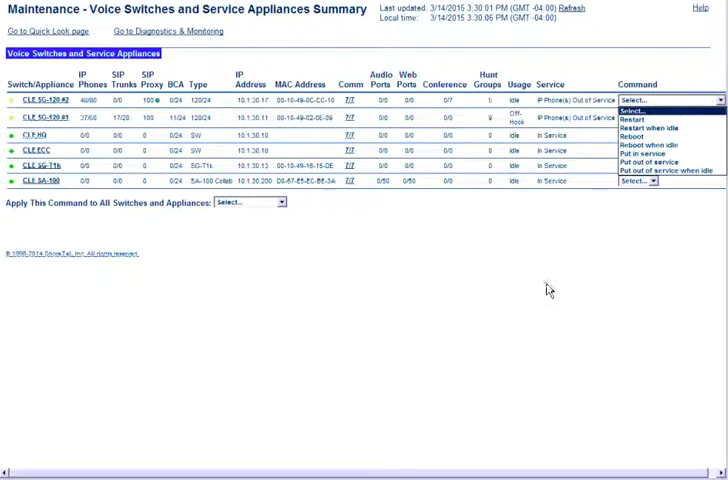
Dismiss the switch Command dropdown and launch Diagnostics & Monitoring for the switch
left_click(670, 100)
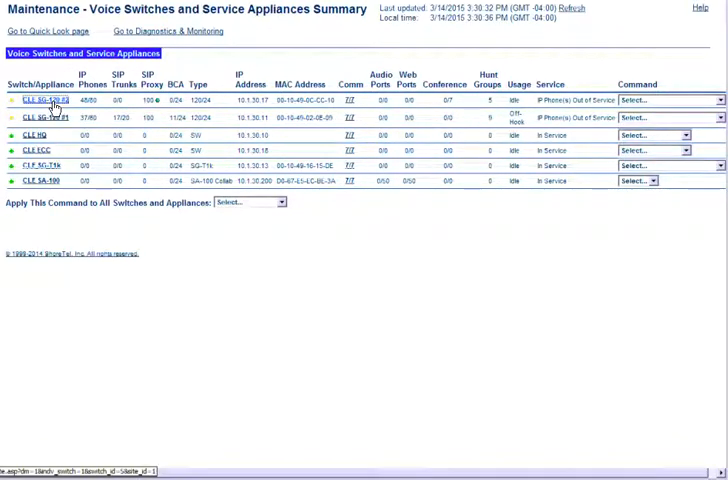
left_click(38, 100)
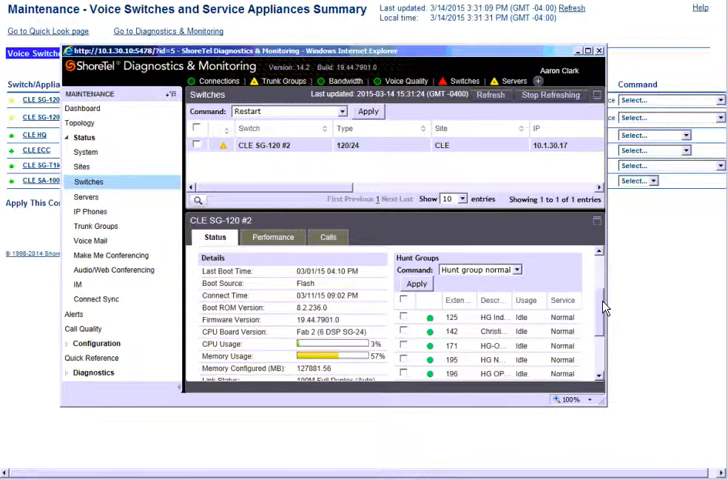
Scroll the switch Status tab down to the IP Phones panel with its out-of-service phones
scroll("down", 3)
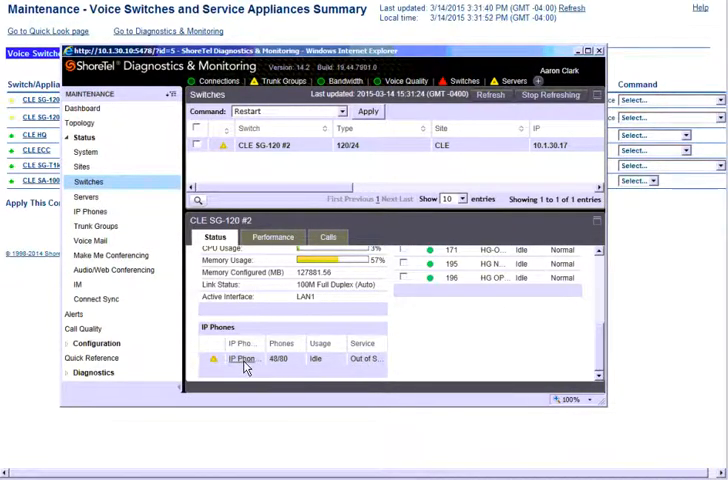
mouse_move(246, 360)
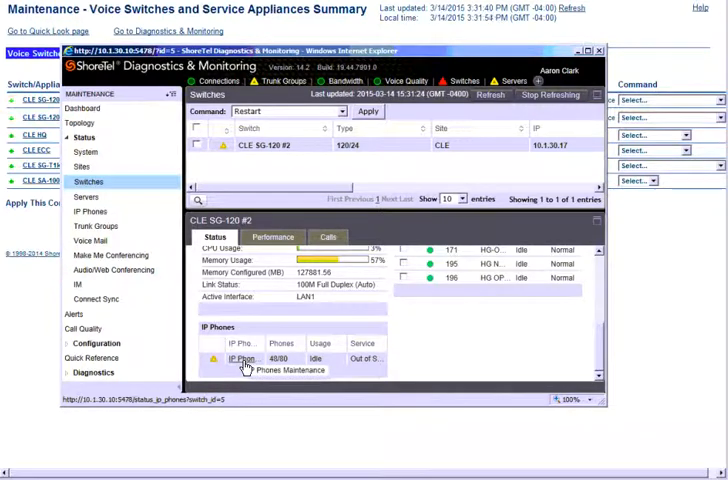